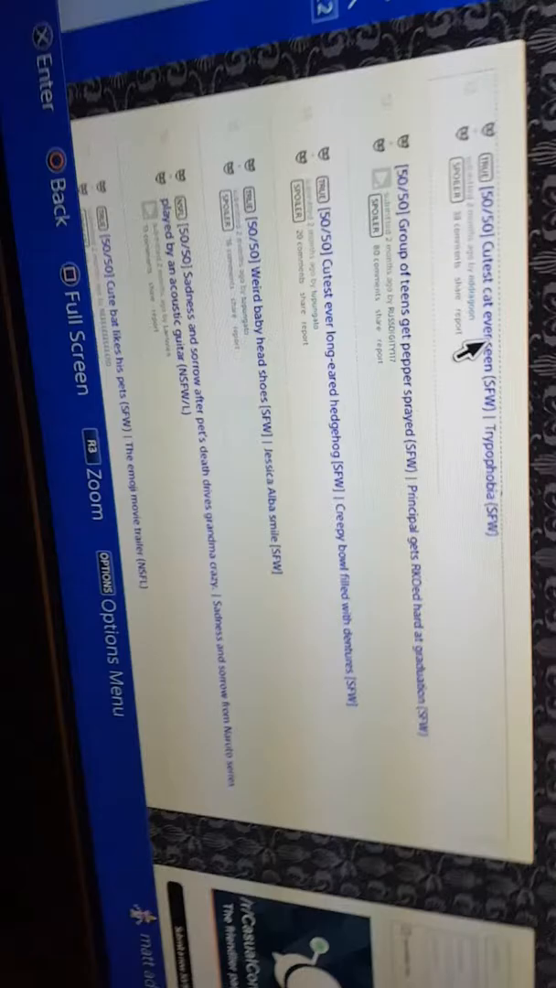
scroll("down", 3)
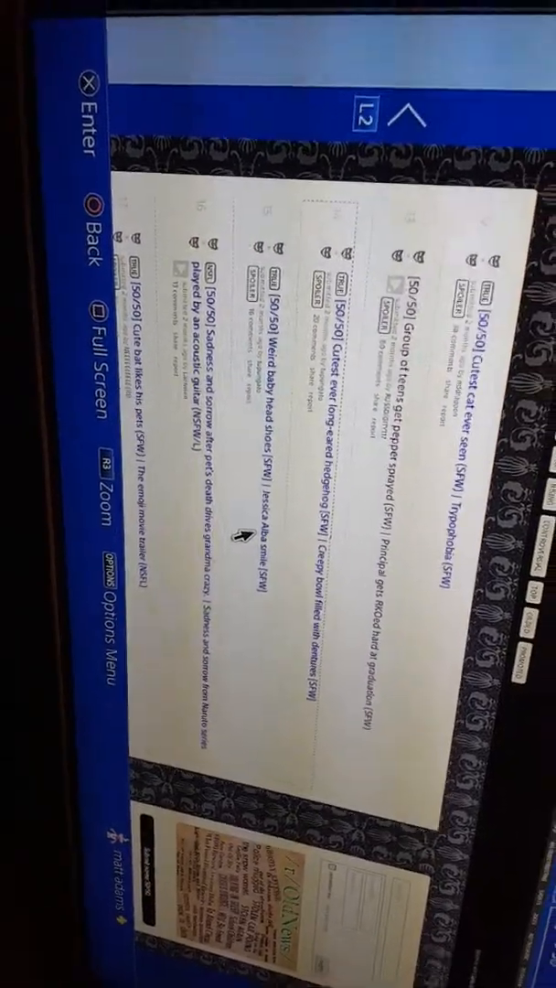
scroll("down", 3)
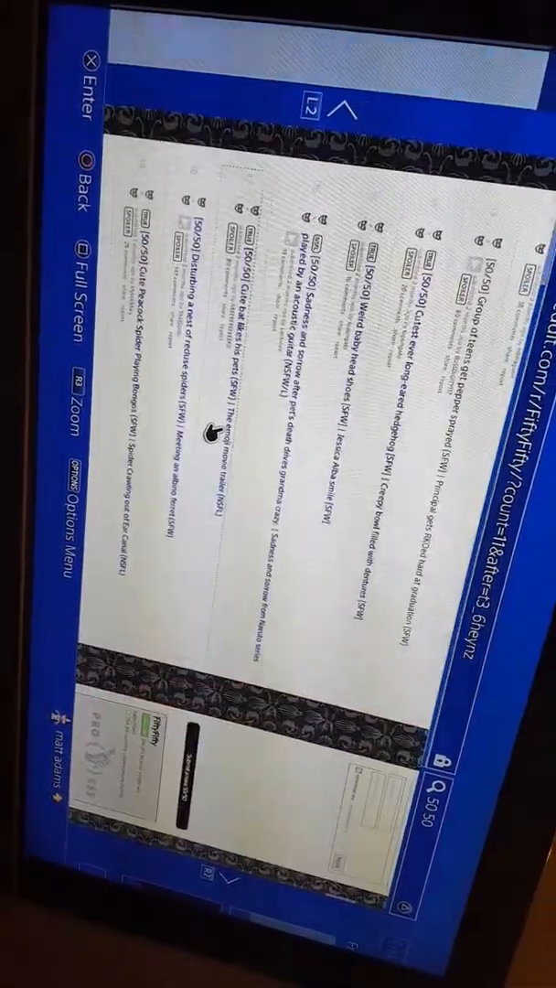
scroll("down", 3)
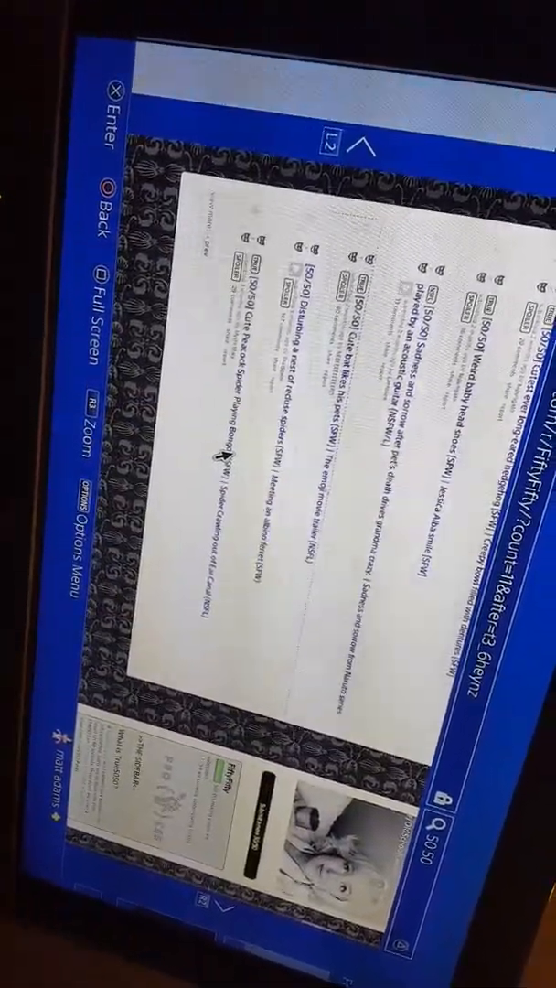